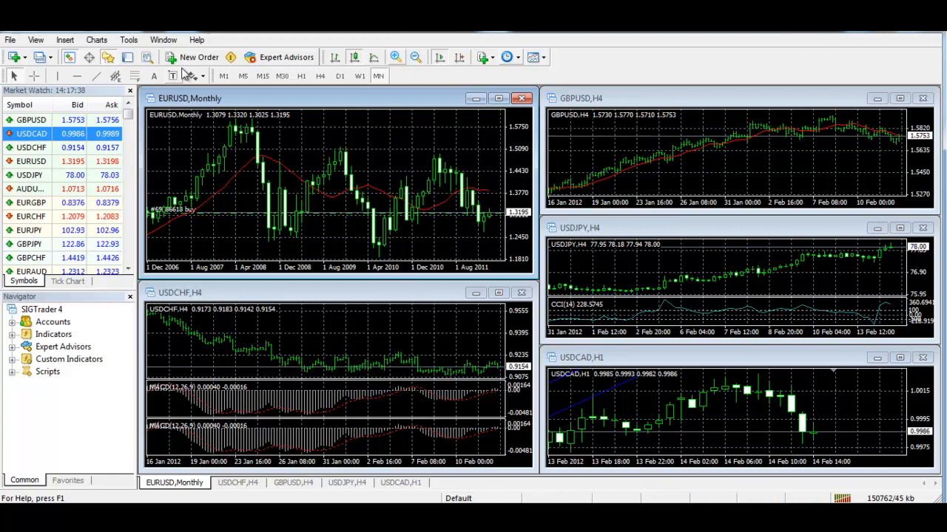
- Open a new EURUSD order at 0.10 volume with instant execution
{"action": "left_click", "coordinate": [200, 57]}
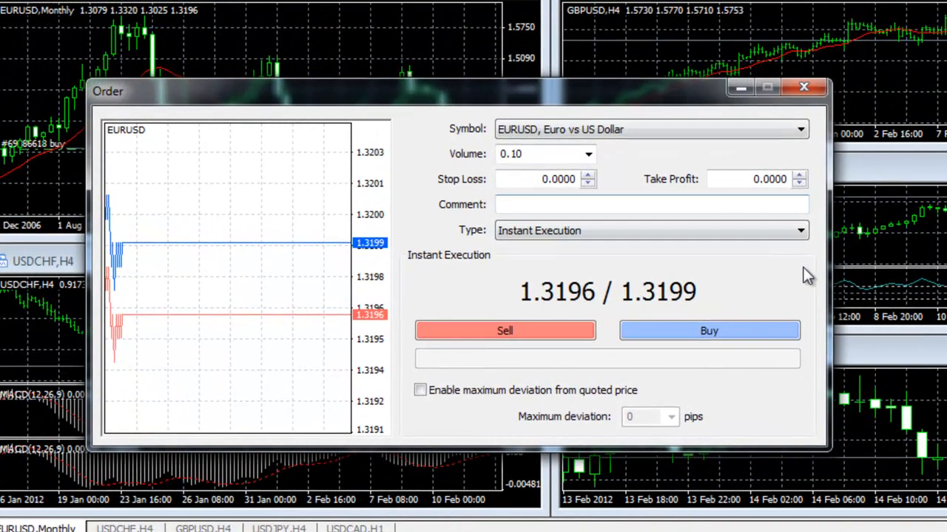
- Make the EURUSD order a pending Buy Limit order, then bring up the user guide
{"action": "left_click", "coordinate": [651, 230]}
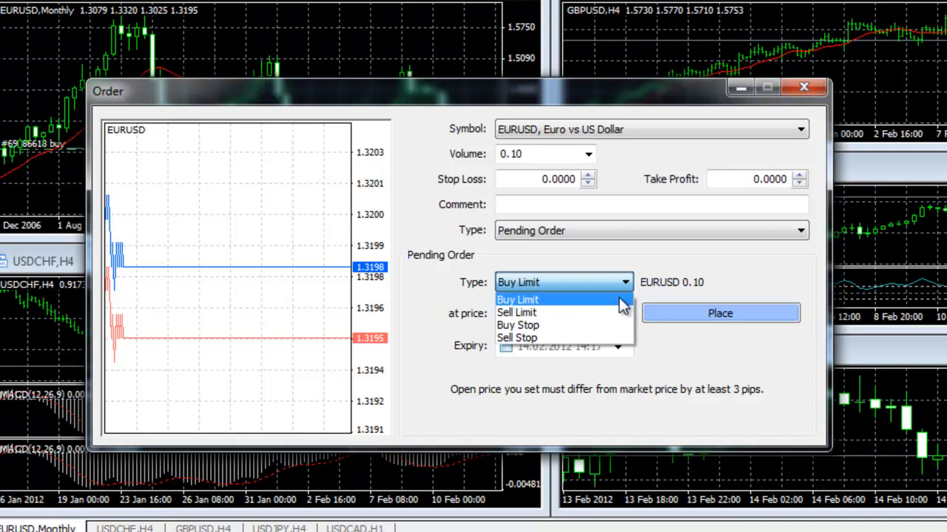
{"action": "mouse_move", "coordinate": [622, 326]}
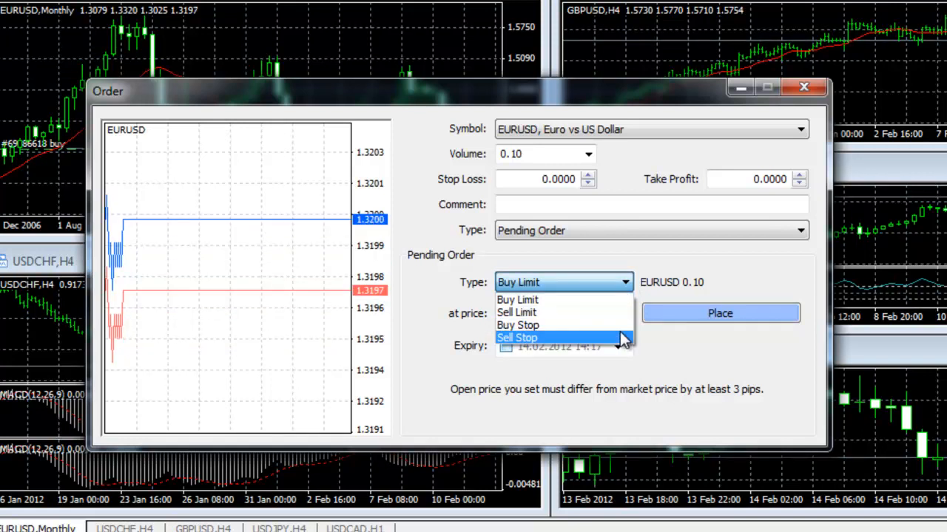
{"action": "left_click", "coordinate": [518, 300]}
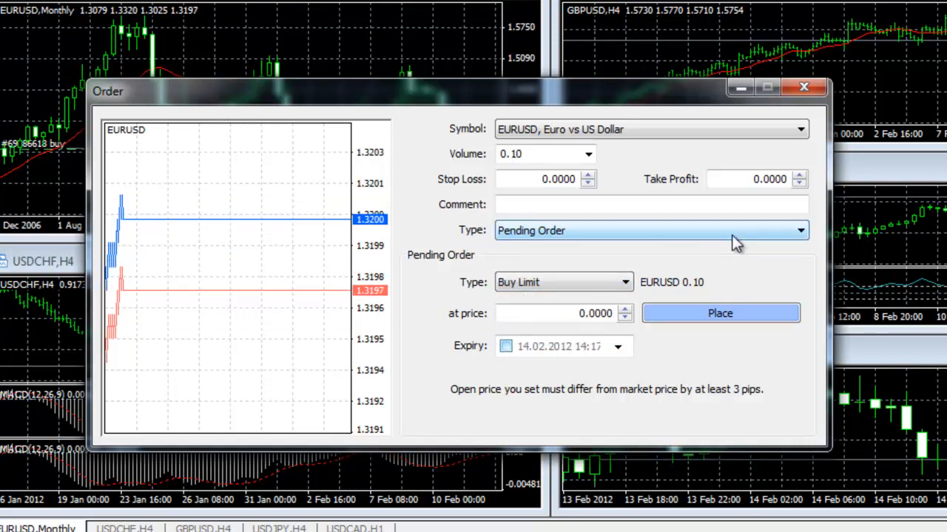
{"action": "mouse_move", "coordinate": [791, 269]}
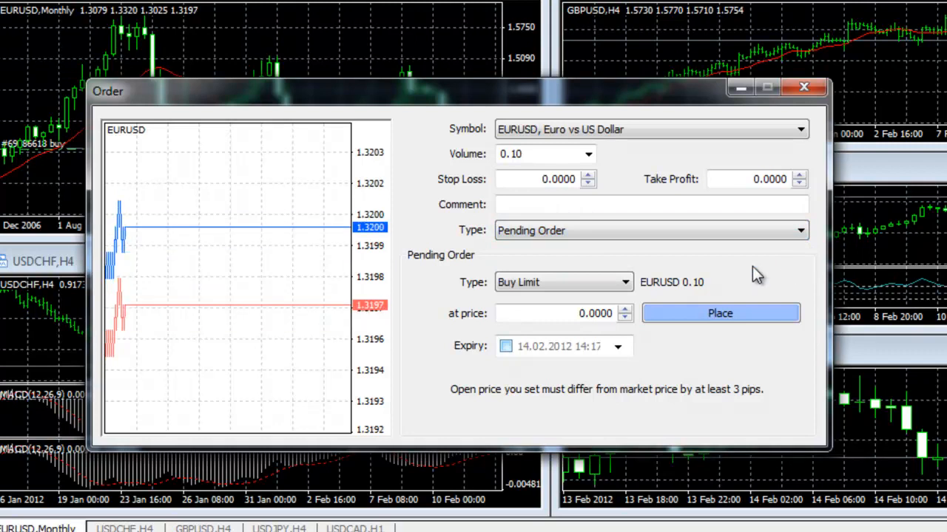
{"action": "mouse_move", "coordinate": [711, 298]}
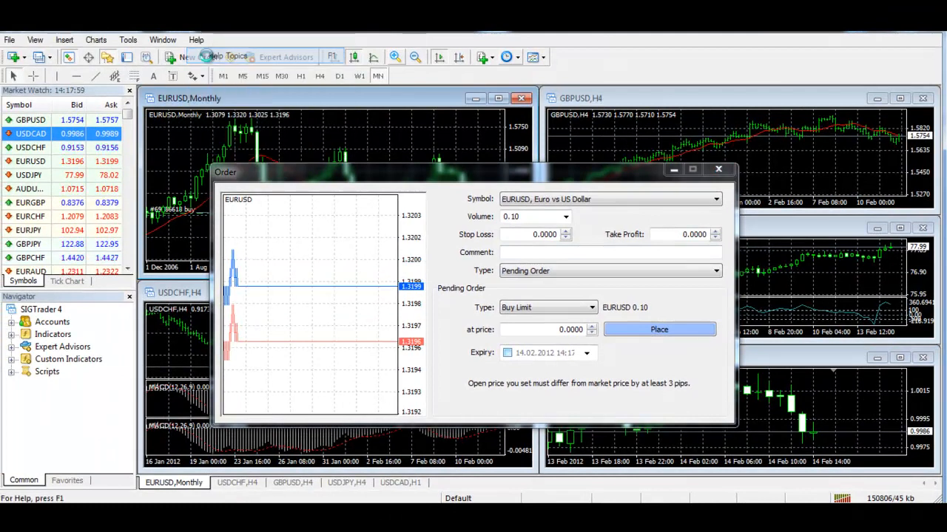
{"action": "left_click", "coordinate": [229, 57]}
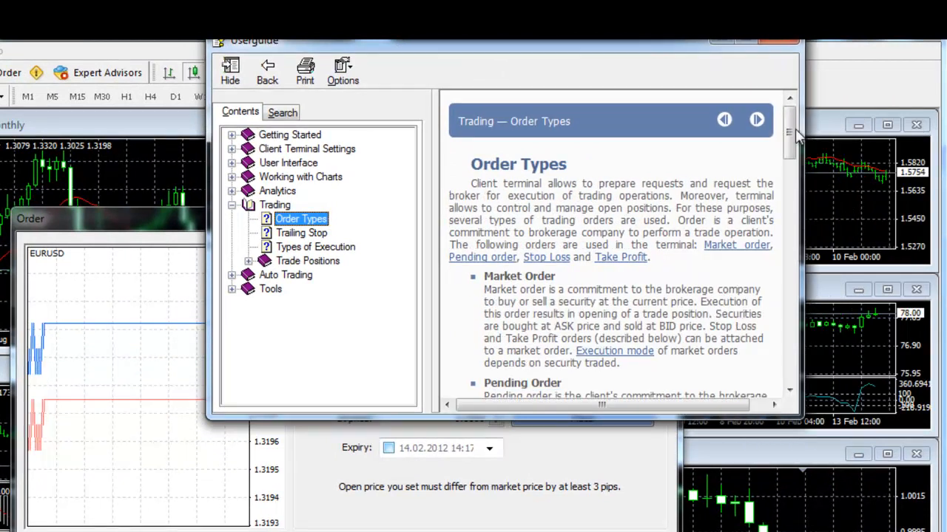
- Scroll the Order Types help page down to the Sell Limit and Sell Stop definitions
{"action": "scroll", "scroll_direction": "down", "scroll_amount": 3}
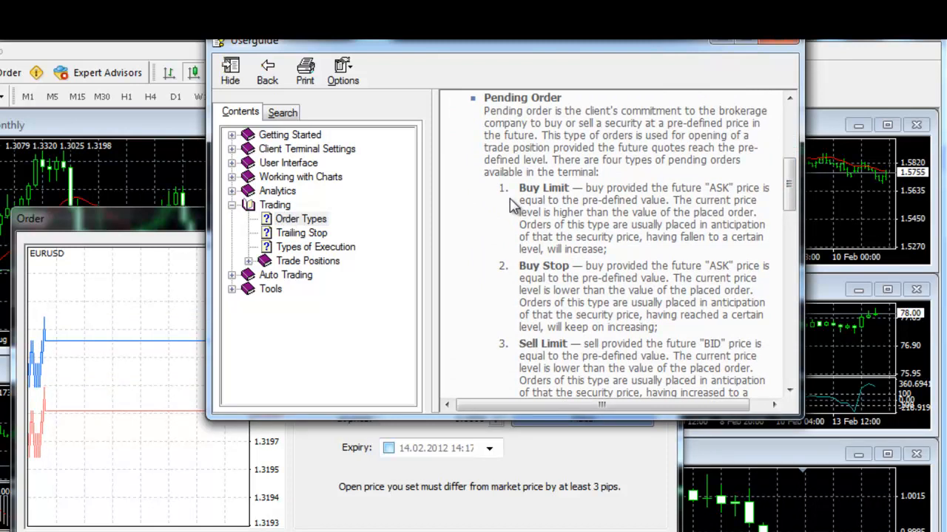
{"action": "mouse_move", "coordinate": [509, 293]}
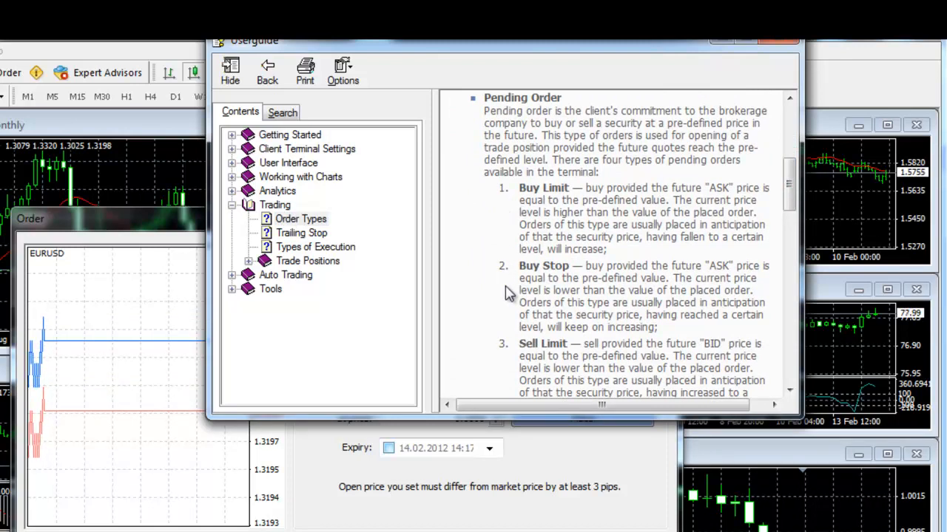
{"action": "scroll", "scroll_direction": "down", "scroll_amount": 3}
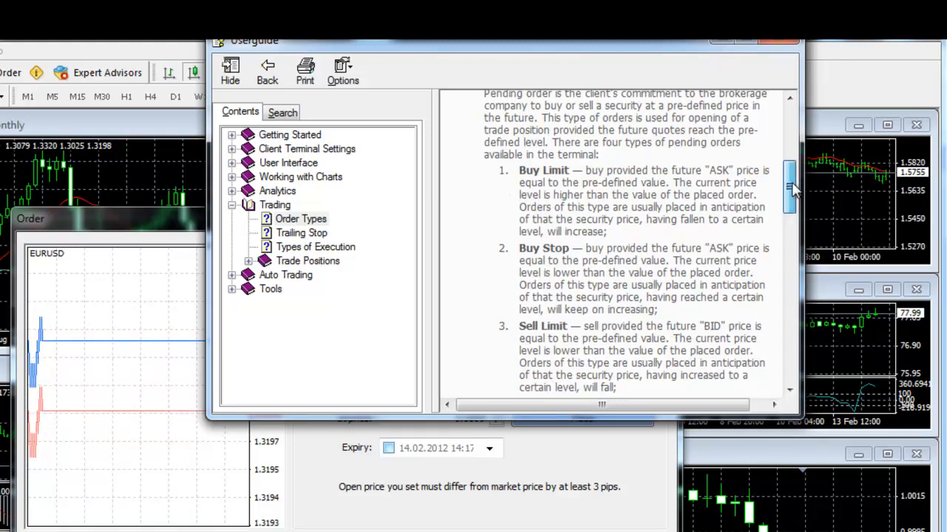
{"action": "scroll", "scroll_direction": "down", "scroll_amount": 3}
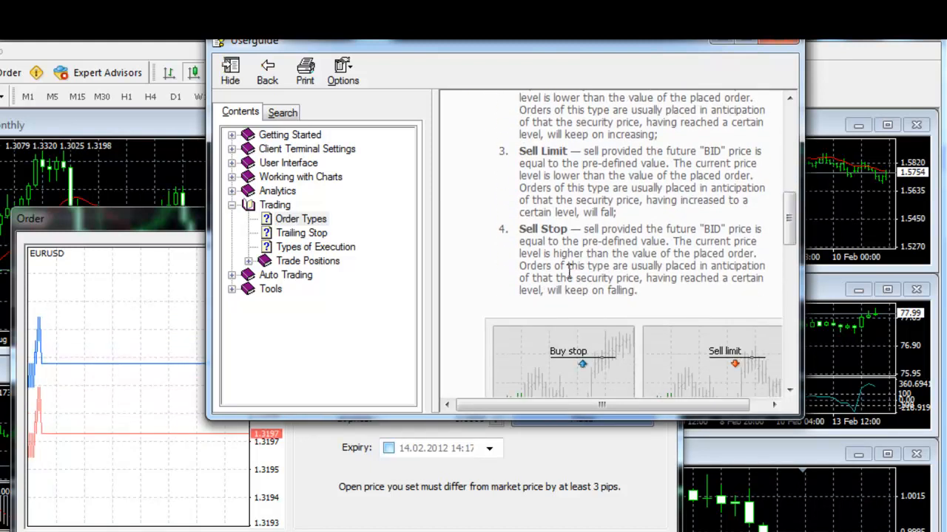